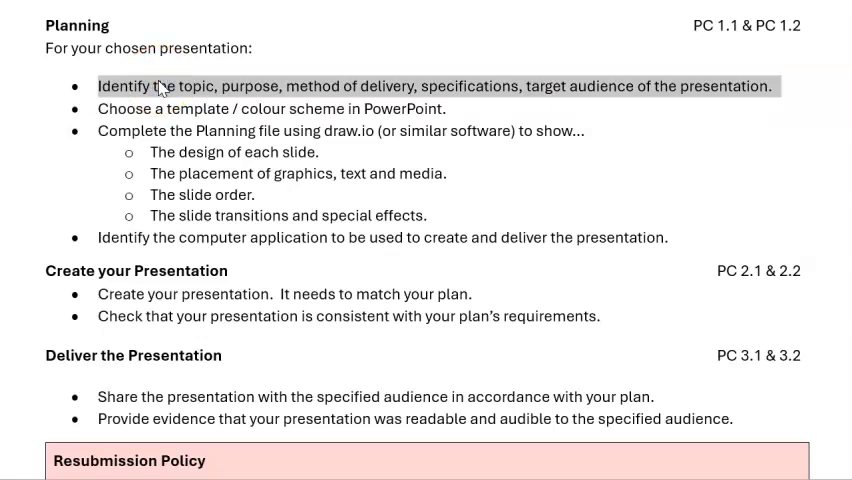
mouse_move(92, 190)
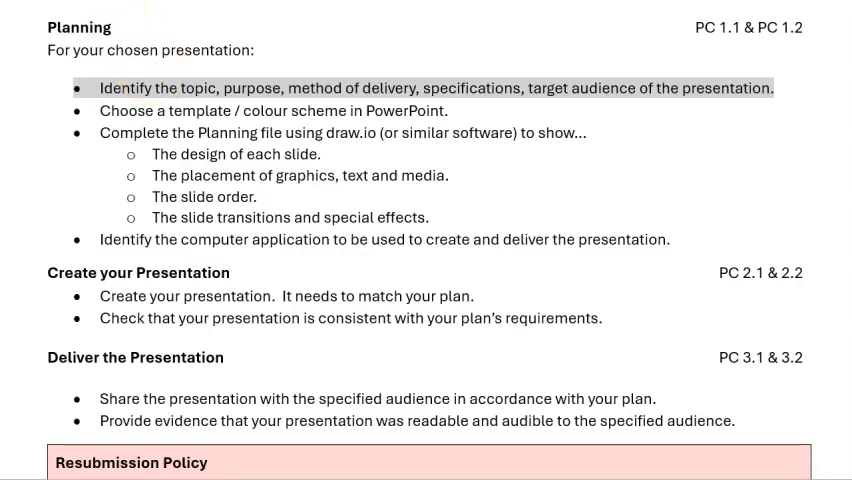
Create a new blank presentation and save it as Base_Design_Practice_Task.pptx
key("ctrl+n")
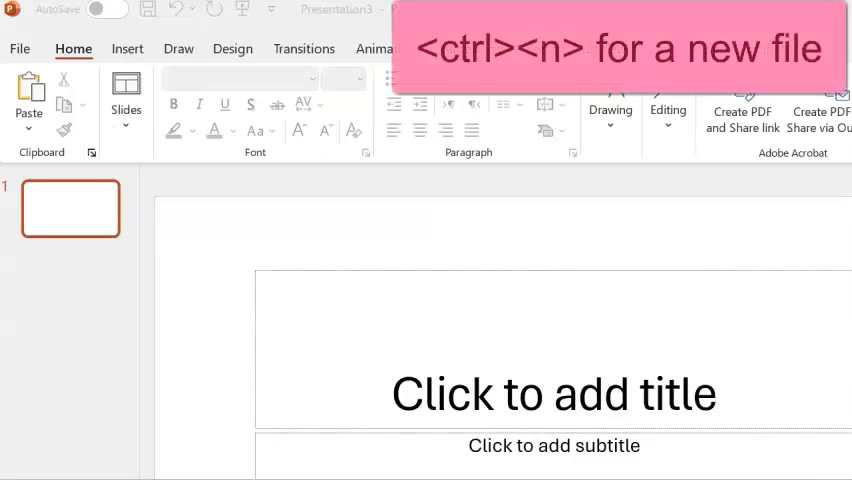
key("ctrl+s")
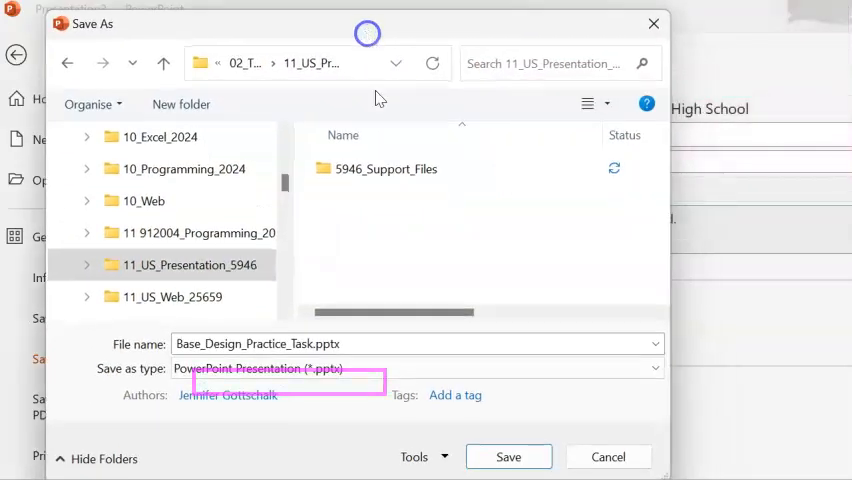
left_click(508, 456)
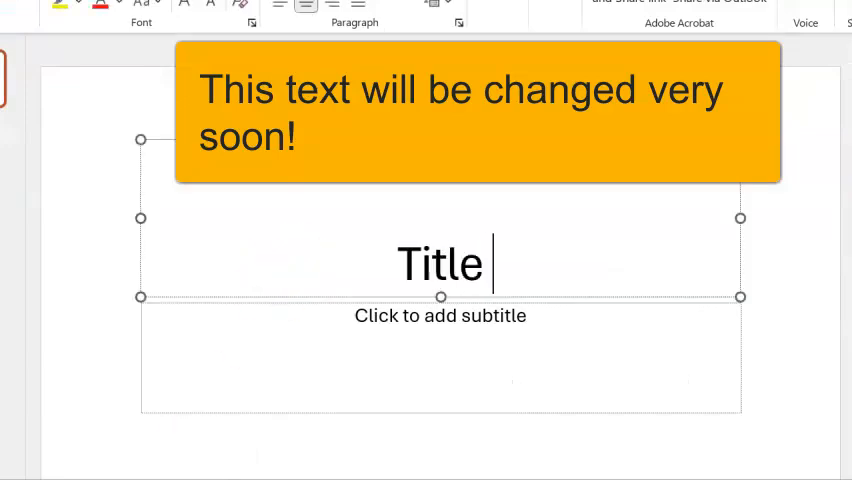
Add a second slide titled 'Information Slide' with bullets 'Content goes' and 'Here ☺'
key("ctrl+m")
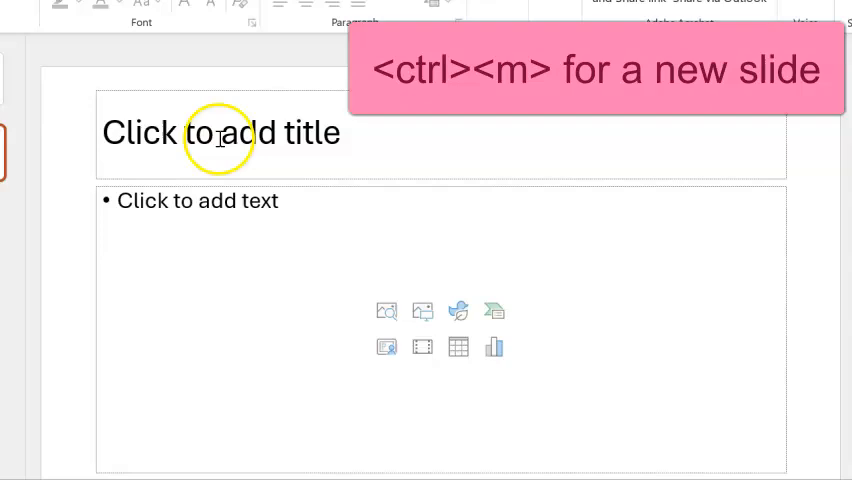
type("Information Slide")
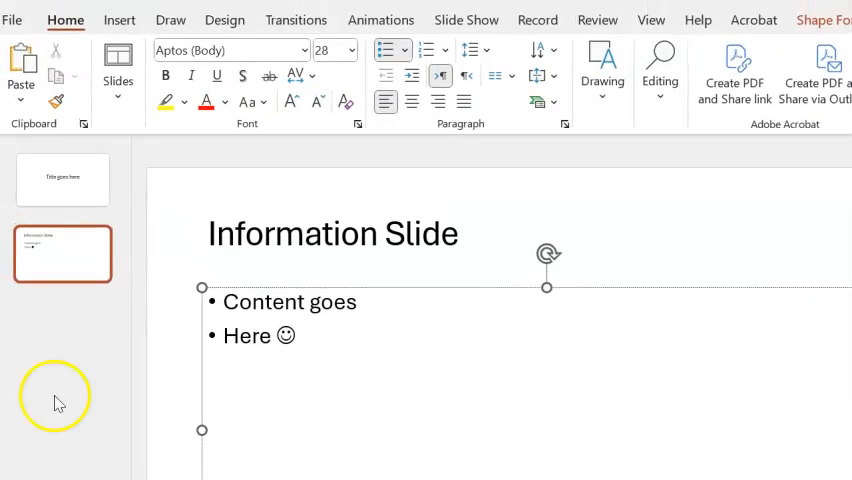
Show the Design theme choices, then browse to the 5946_Support_Files folder
left_click(224, 20)
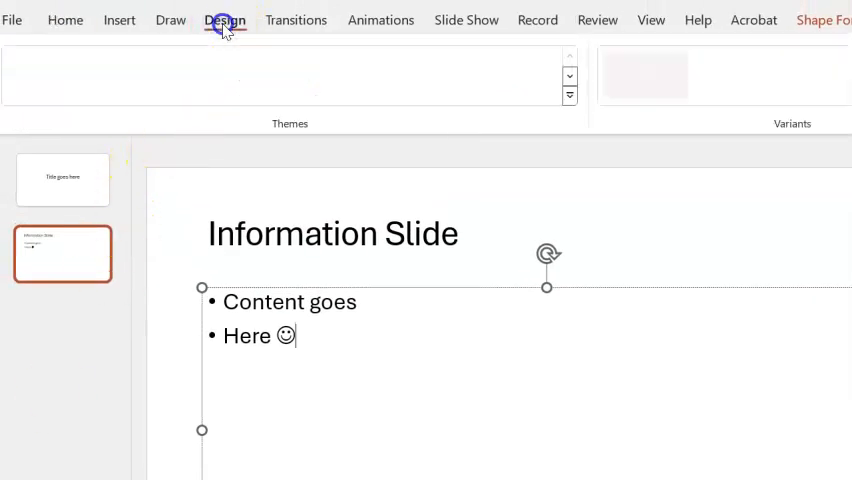
left_click(224, 20)
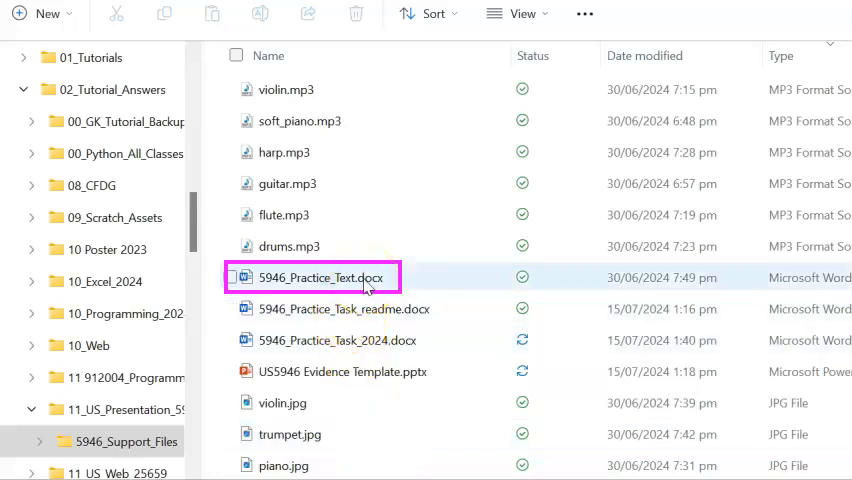
Review 5946_Practice_Text.docx about musical instruments before choosing a cream theme
double_click(320, 276)
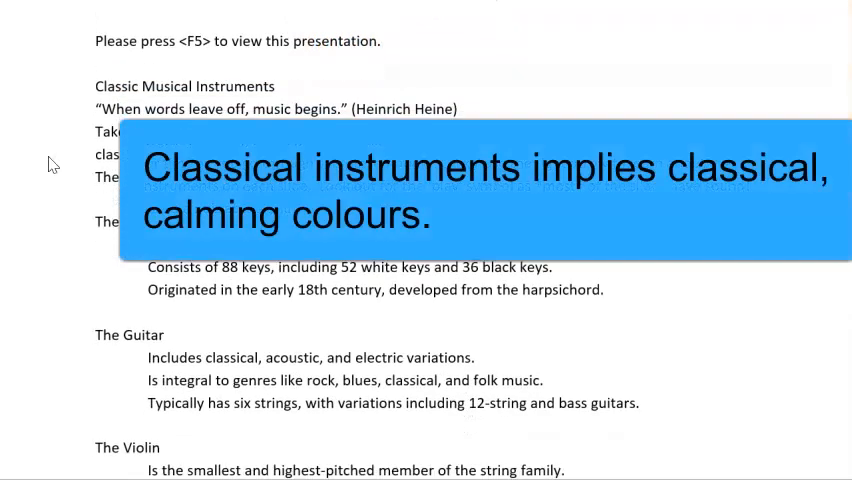
scroll("down", 3)
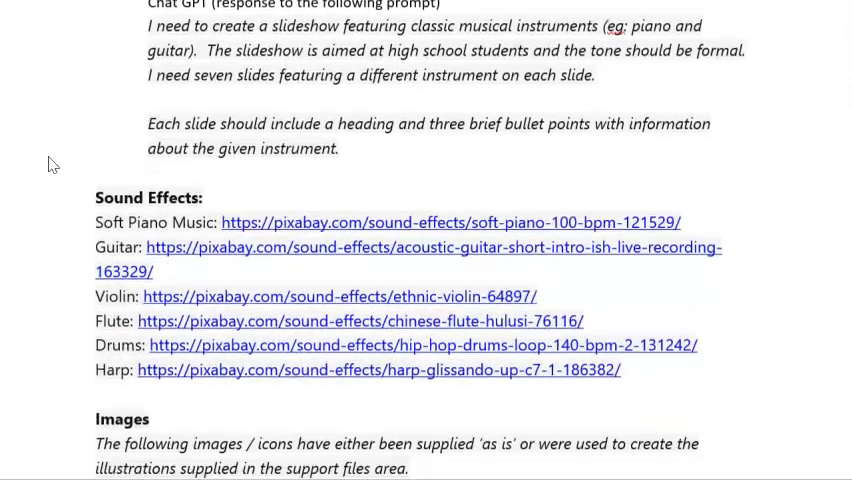
scroll("down", 3)
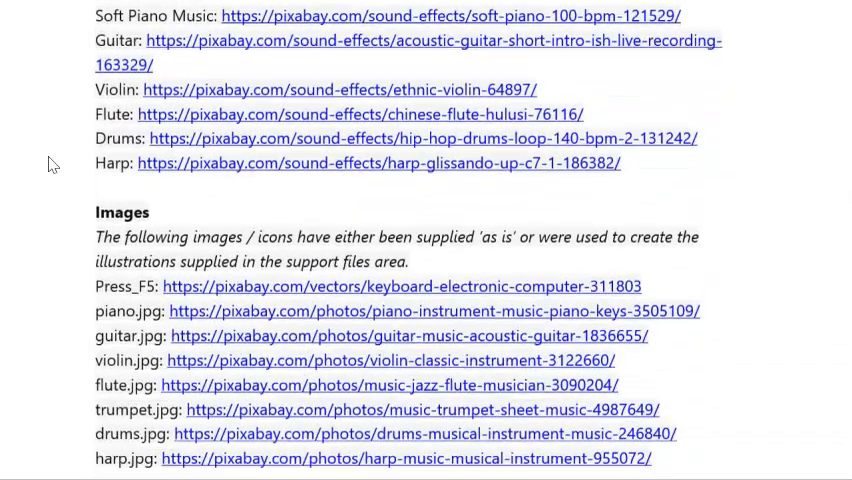
scroll("down", 3)
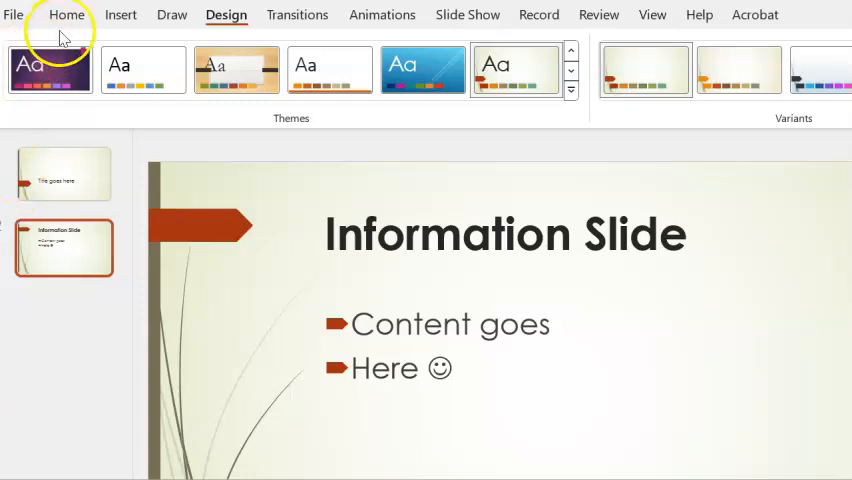
left_click(68, 14)
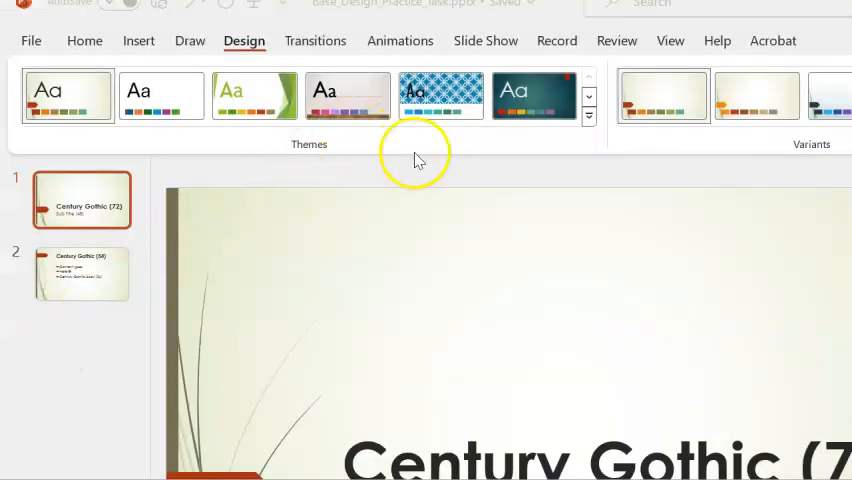
mouse_move(418, 156)
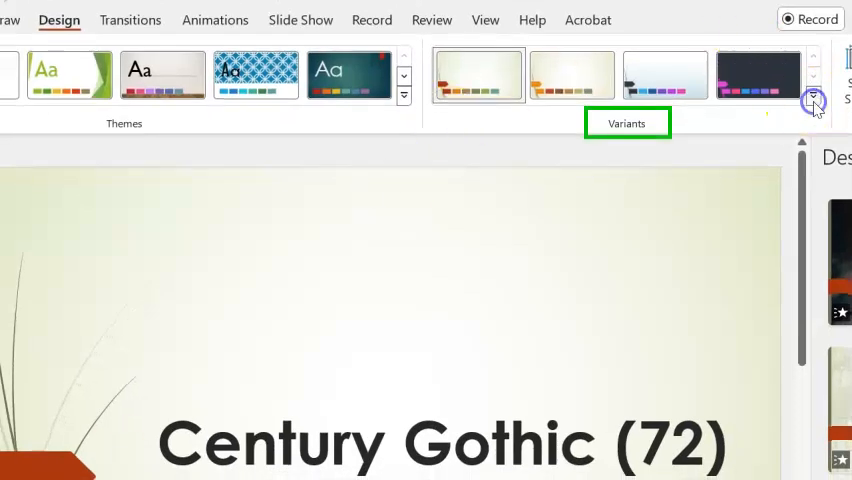
Apply the third, lighter theme variant giving a pale background and blue titles
left_click(812, 102)
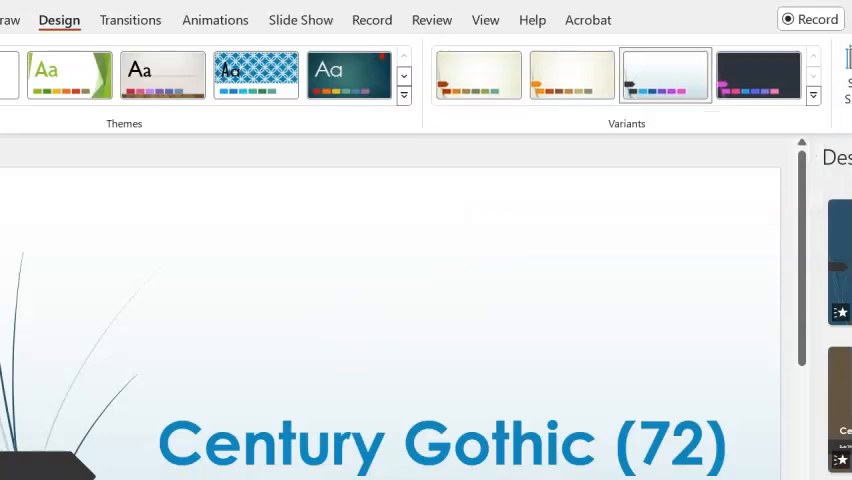
Show the Variants colour palettes and preview the Blue Green scheme
left_click(762, 60)
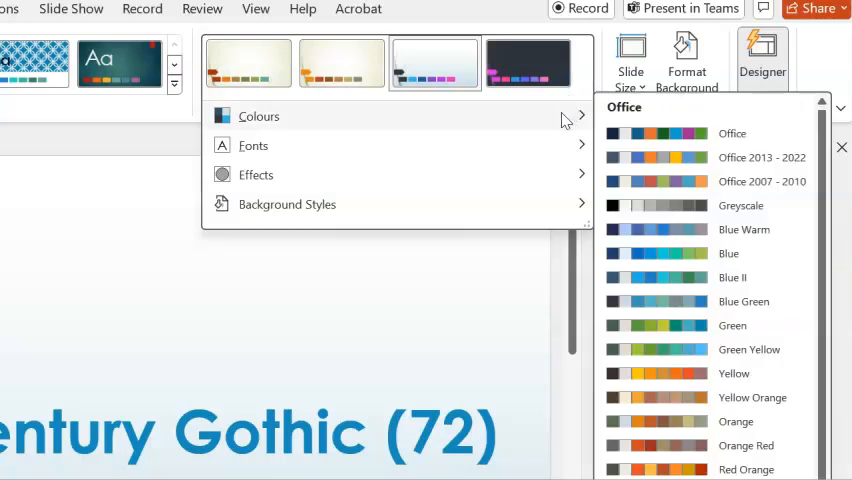
mouse_move(688, 300)
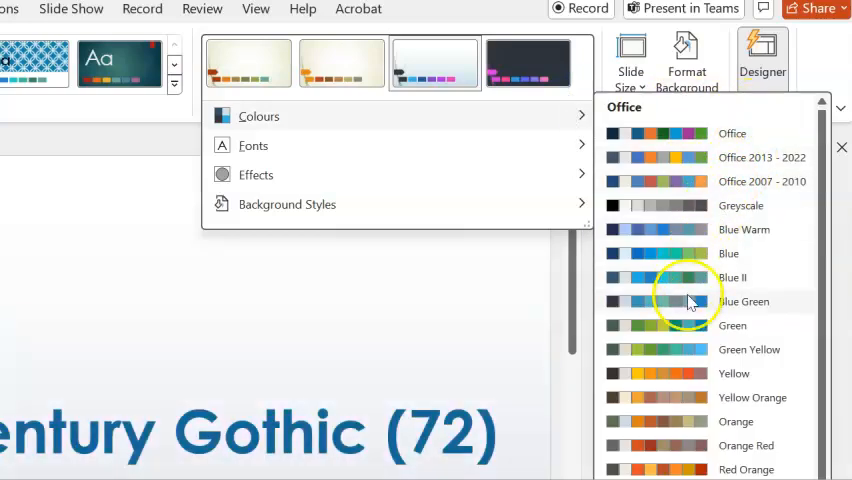
mouse_move(660, 320)
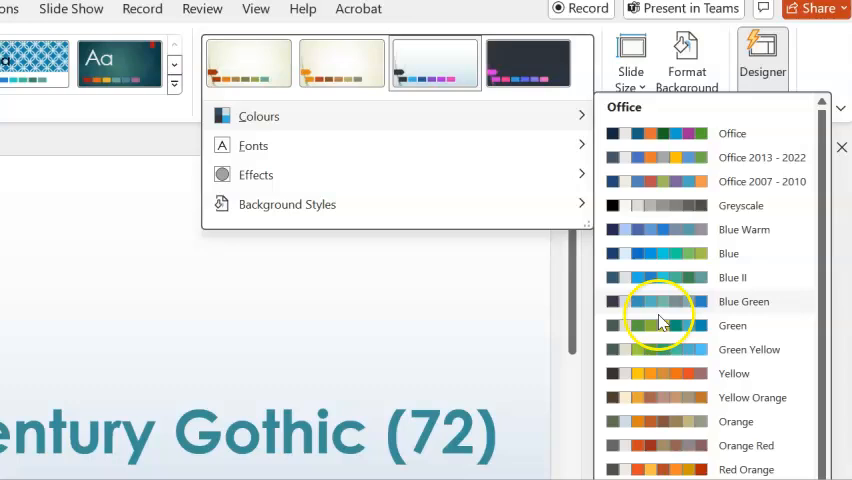